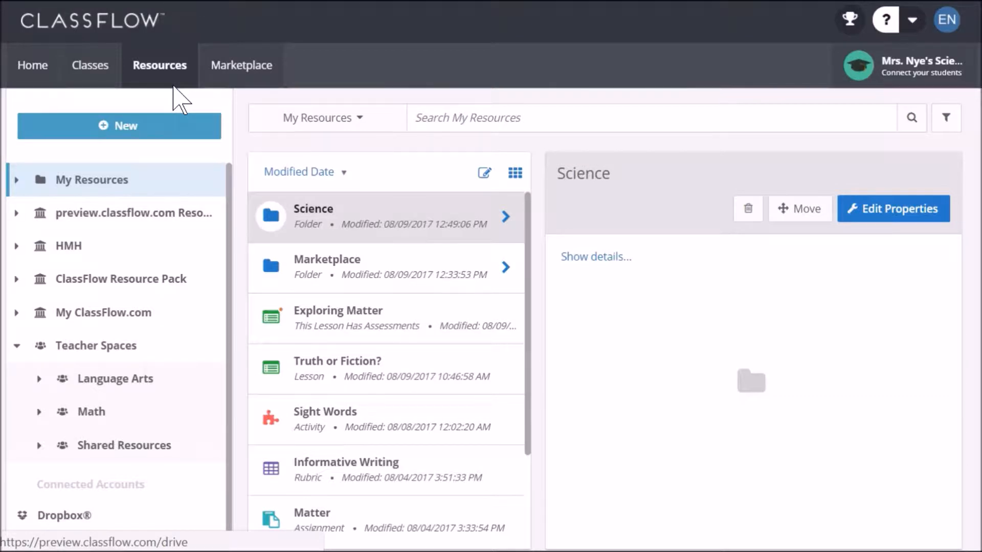
{"action": "mouse_move", "coordinate": [116, 360]}
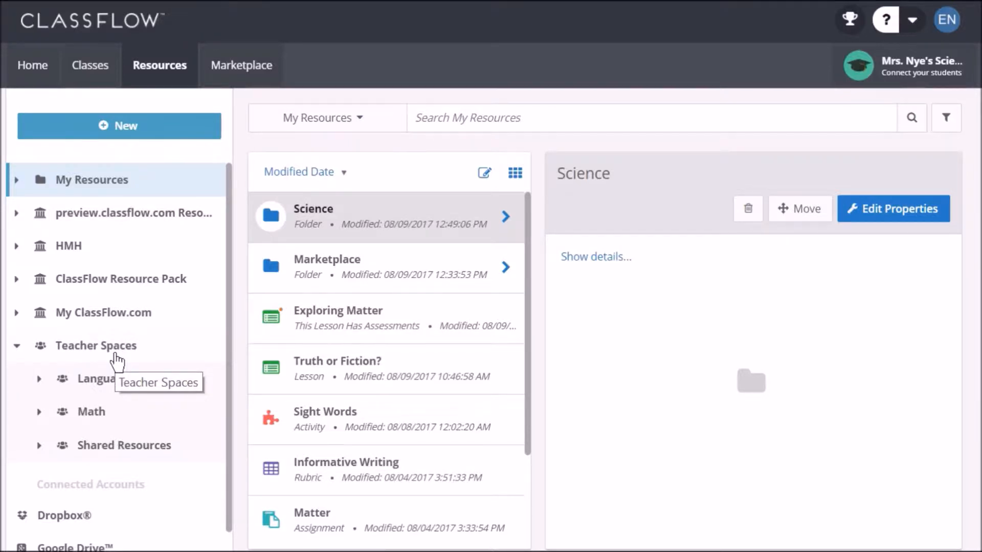
{"action": "mouse_move", "coordinate": [104, 349]}
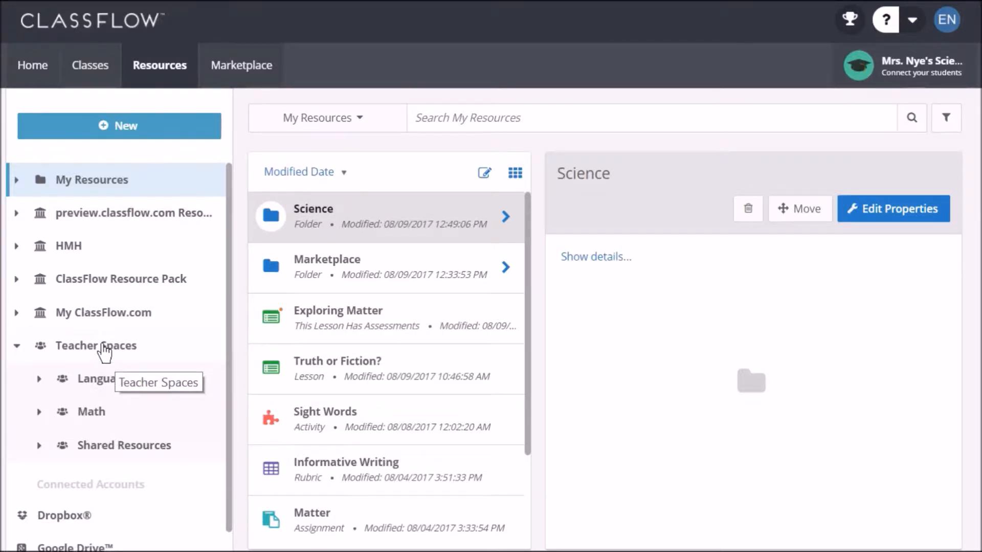
Create a new teacher space named 'Science' from the Teacher Spaces list
{"action": "left_click", "coordinate": [96, 346]}
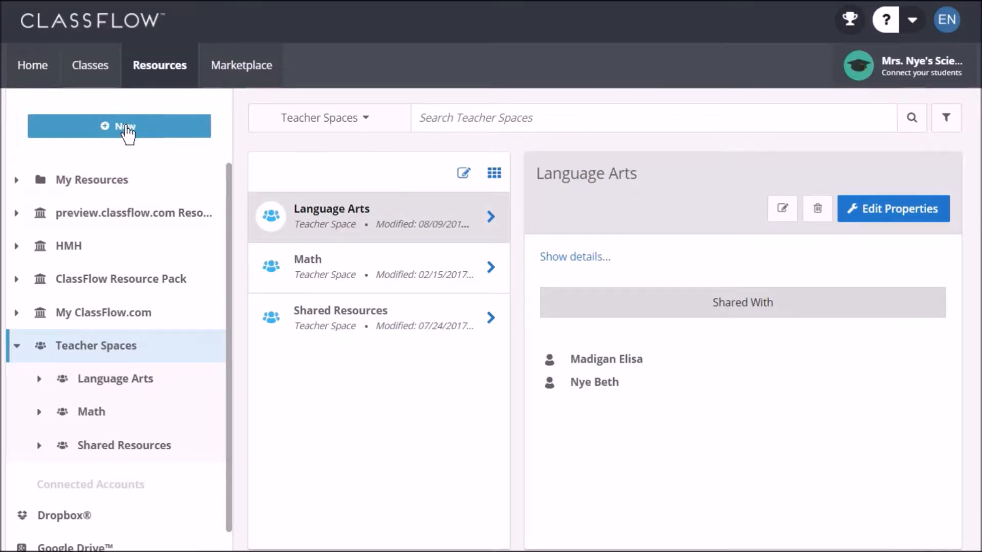
{"action": "left_click", "coordinate": [119, 126]}
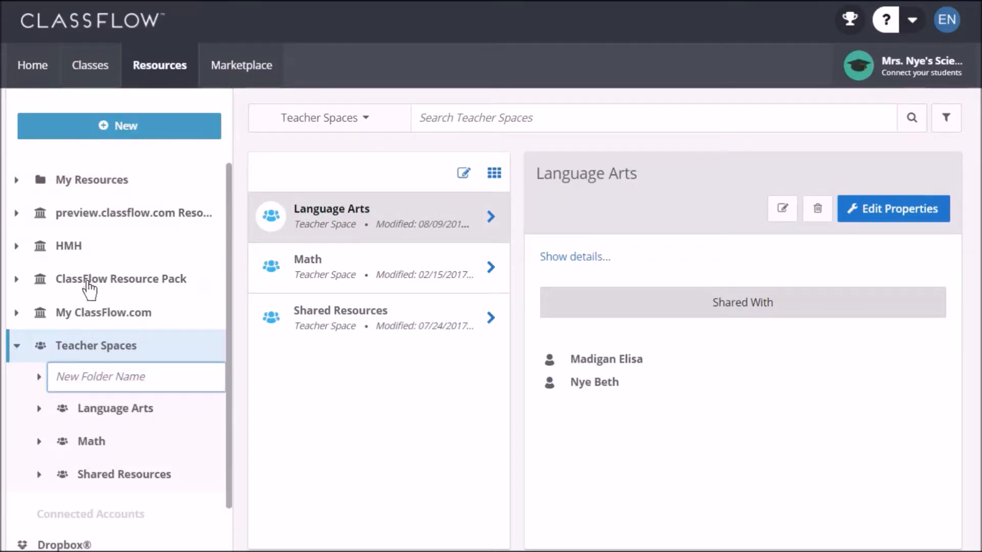
{"action": "type", "text": "Science"}
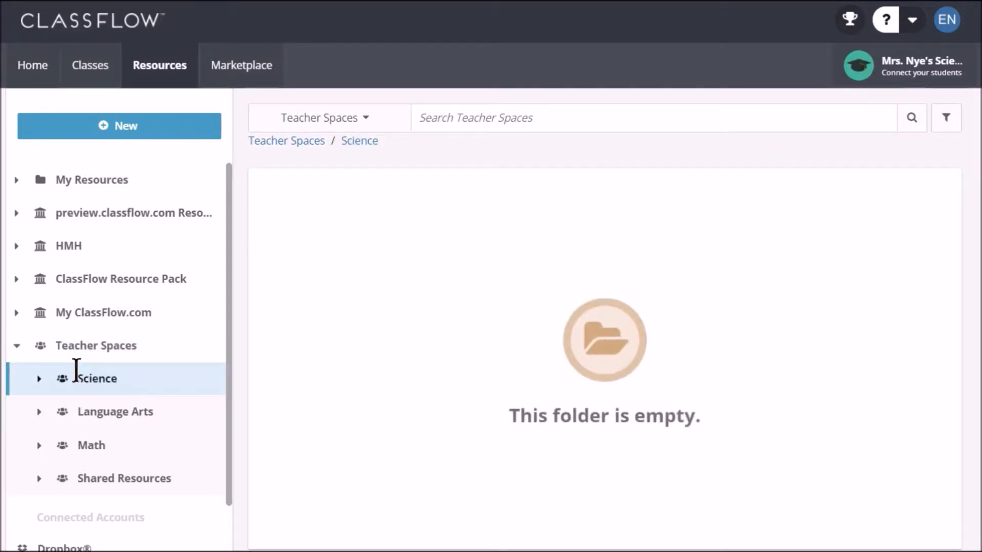
Return to the Teacher Spaces listing, now showing Science with Language Arts, Math and Shared Resources
{"action": "left_click", "coordinate": [118, 126]}
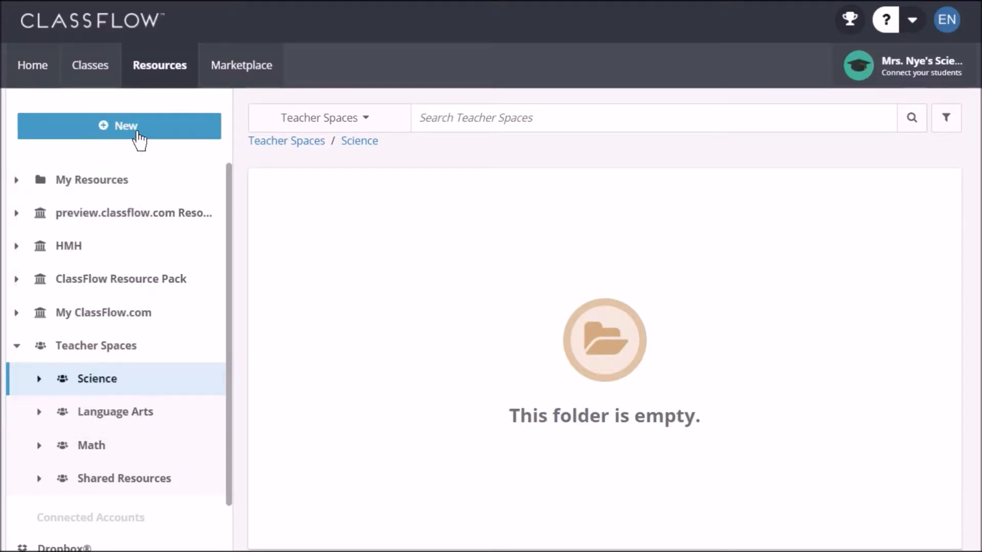
{"action": "left_click", "coordinate": [97, 345]}
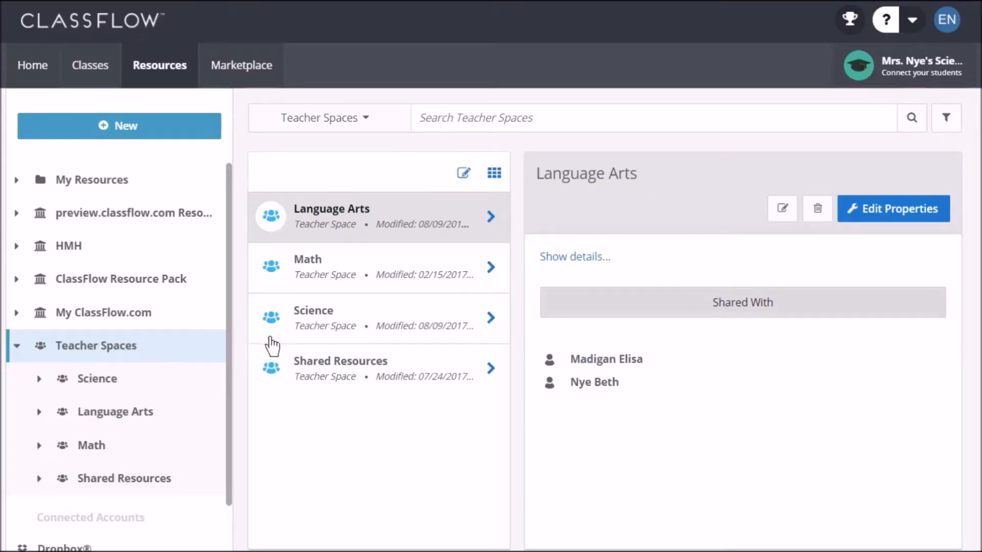
Show the Shared Resources space's details with its list of shared teachers
{"action": "left_click", "coordinate": [339, 368]}
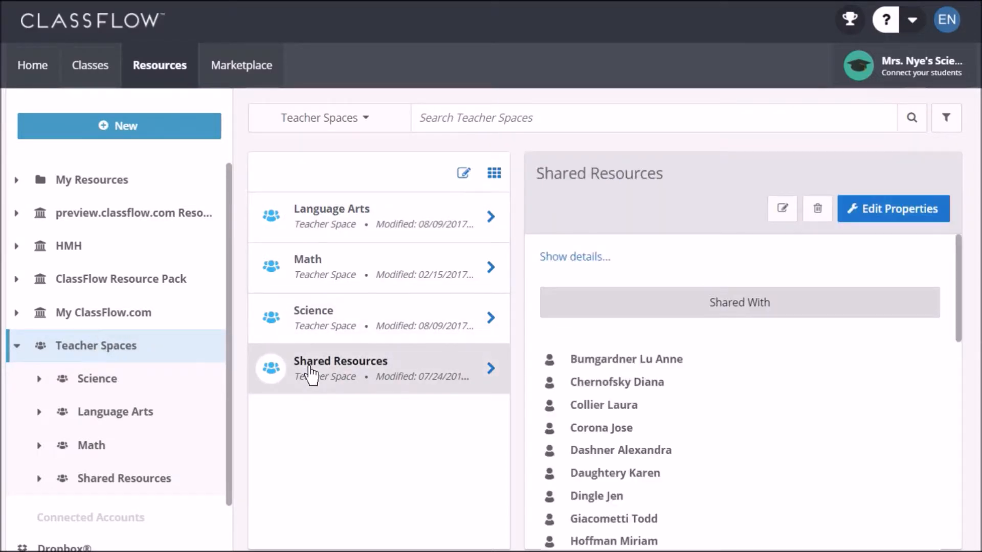
{"action": "mouse_move", "coordinate": [558, 328]}
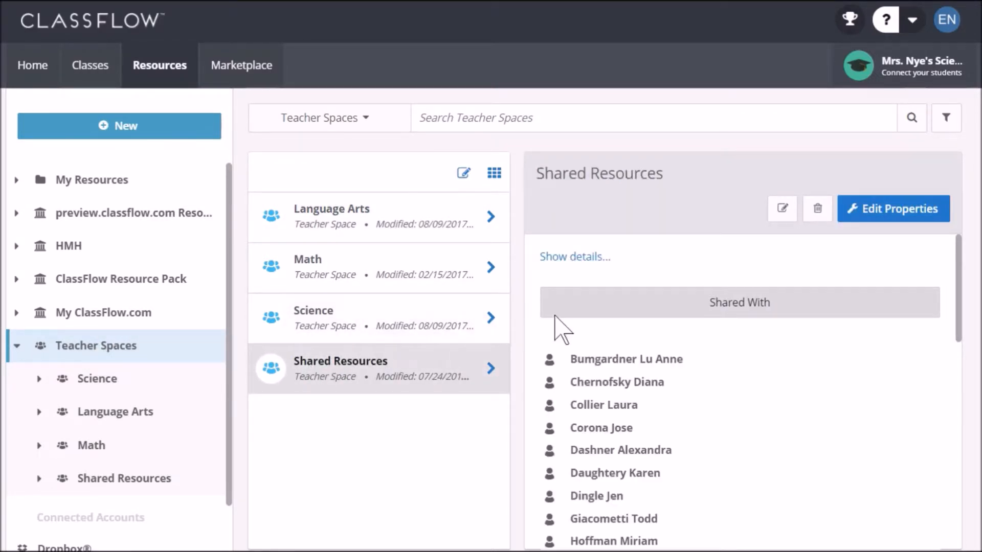
{"action": "mouse_move", "coordinate": [908, 244]}
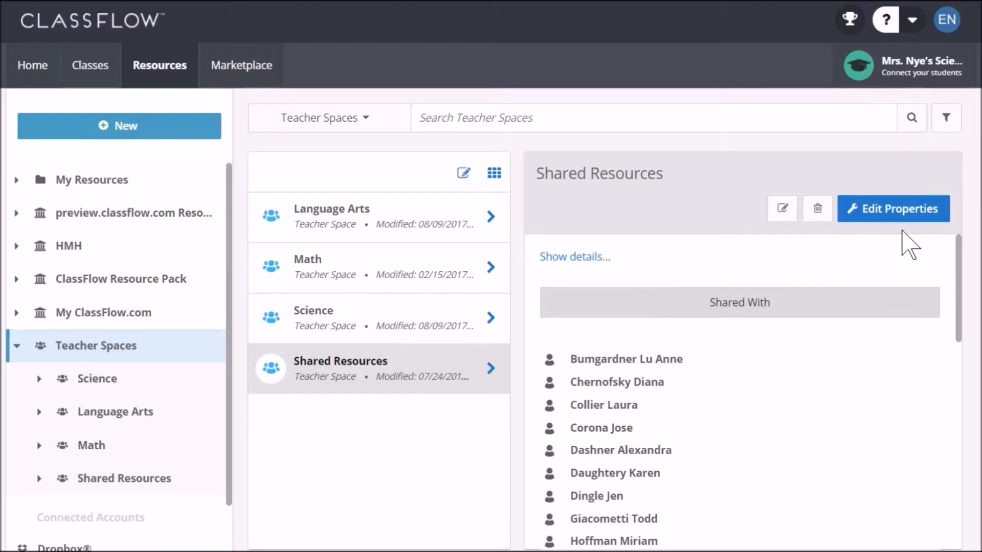
{"action": "mouse_move", "coordinate": [832, 241]}
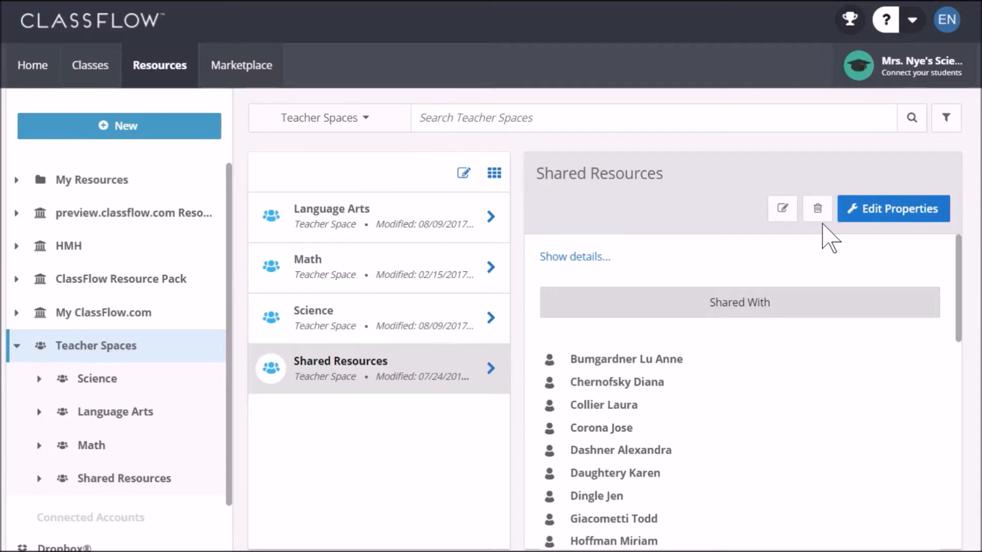
{"action": "mouse_move", "coordinate": [782, 207]}
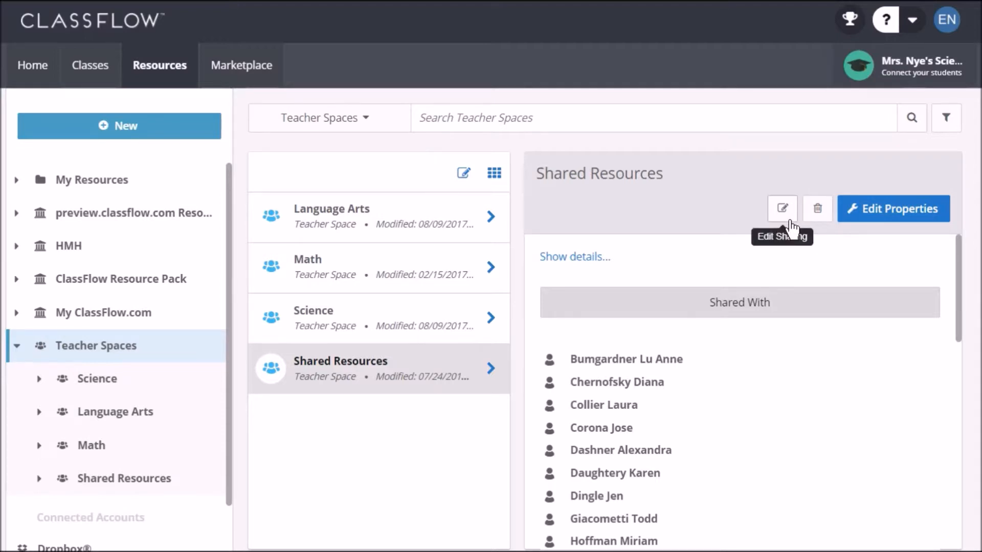
{"action": "left_click", "coordinate": [782, 208]}
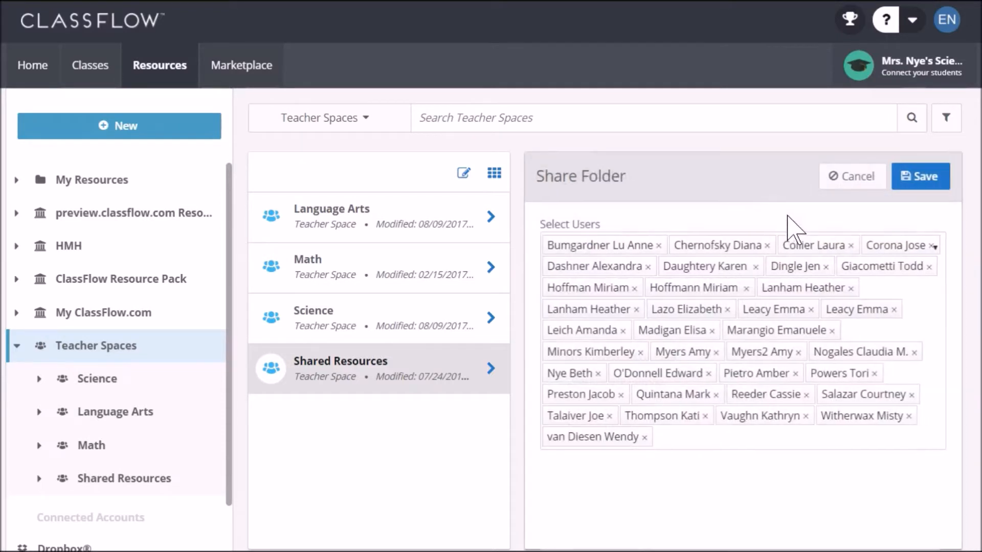
{"action": "type", "text": "b"}
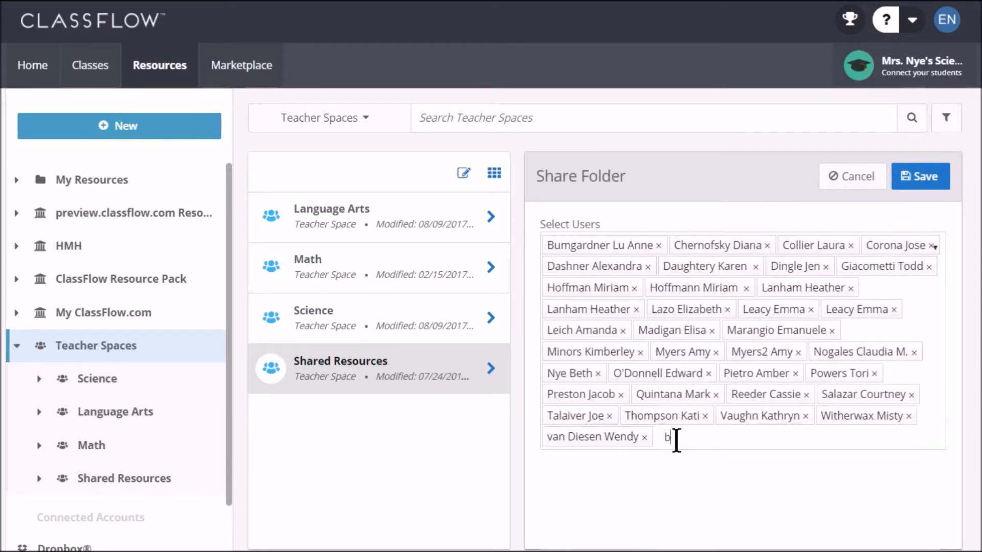
{"action": "type", "text": "et"}
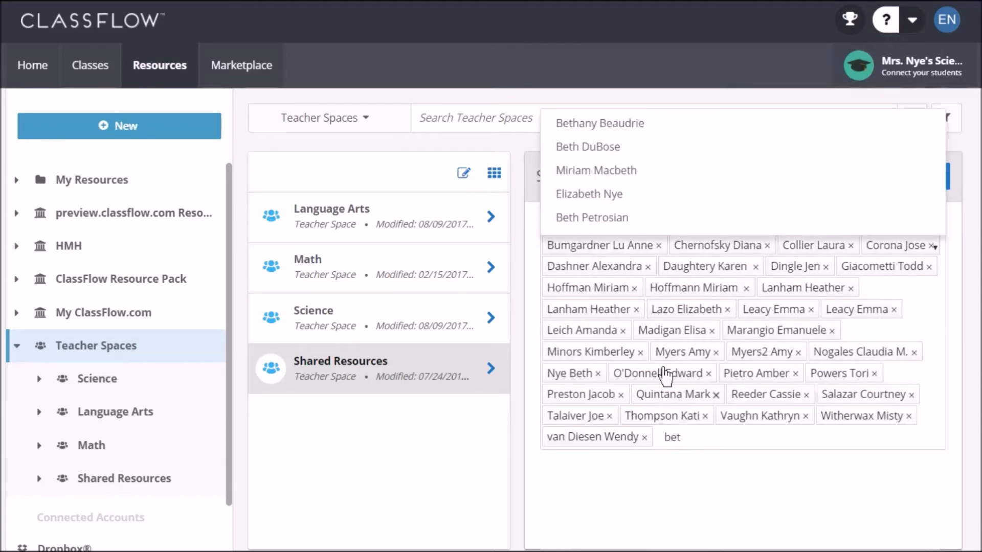
{"action": "left_click", "coordinate": [591, 217]}
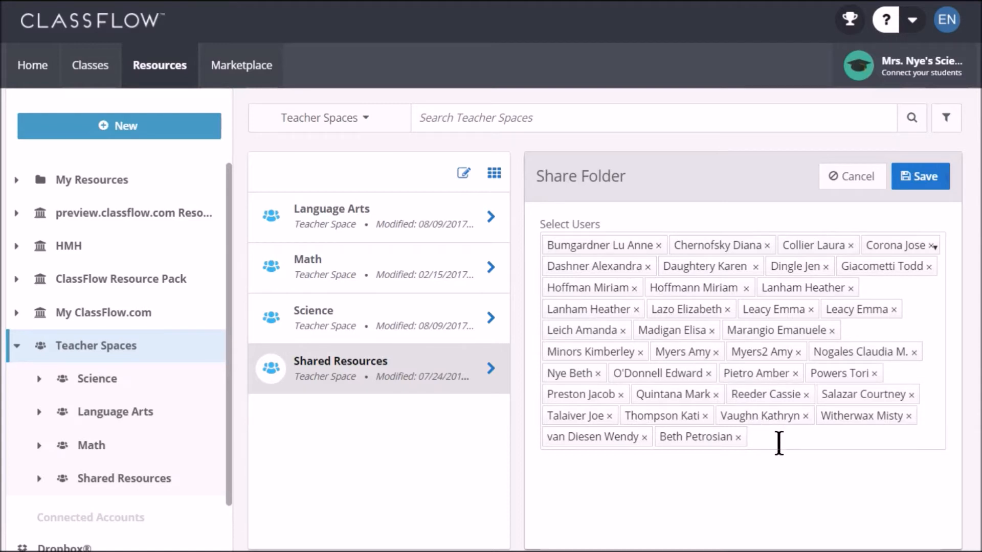
{"action": "mouse_move", "coordinate": [744, 451]}
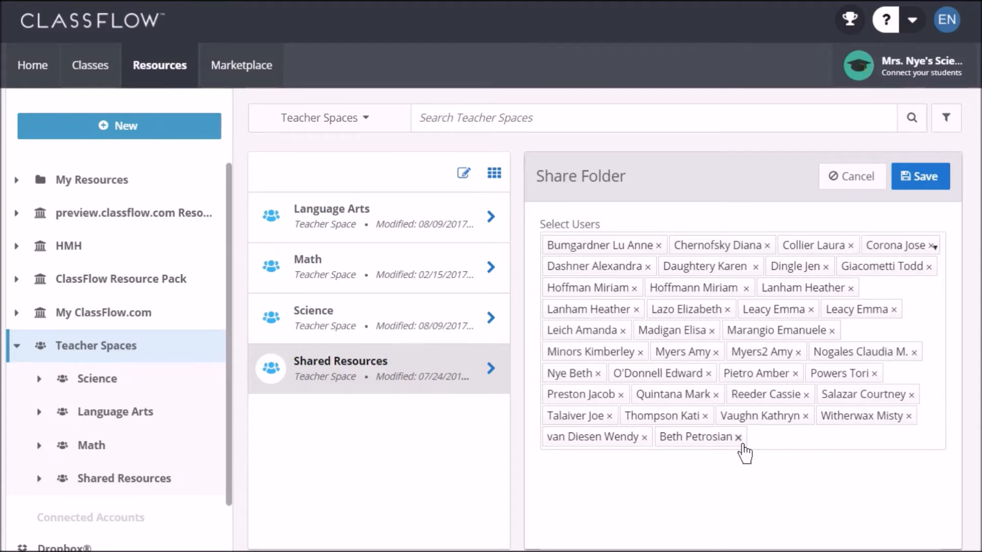
{"action": "mouse_move", "coordinate": [741, 453]}
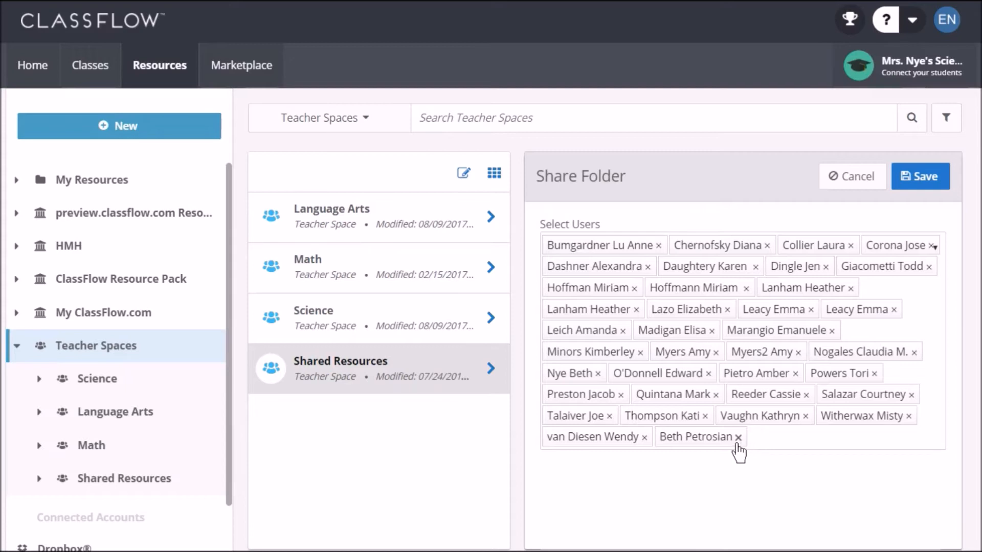
{"action": "left_click", "coordinate": [782, 437]}
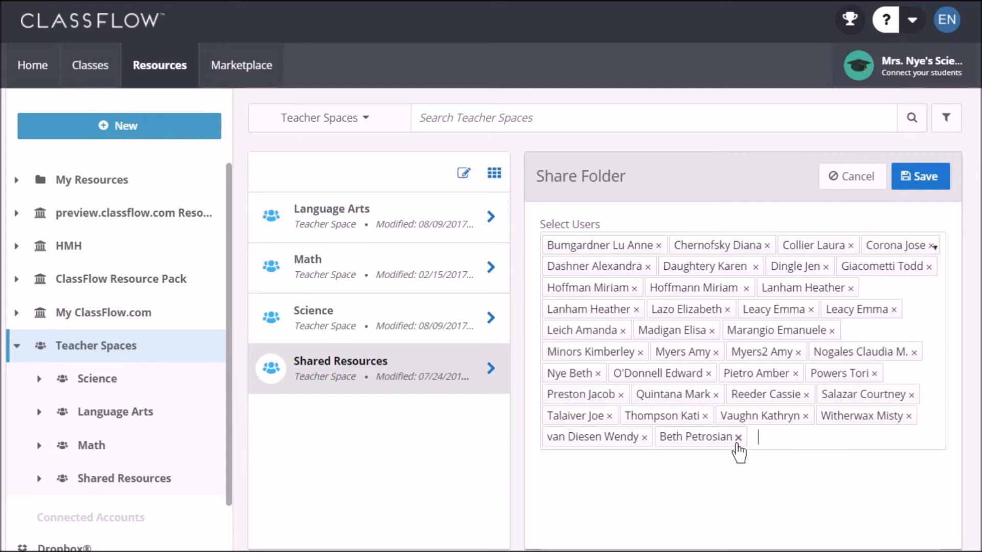